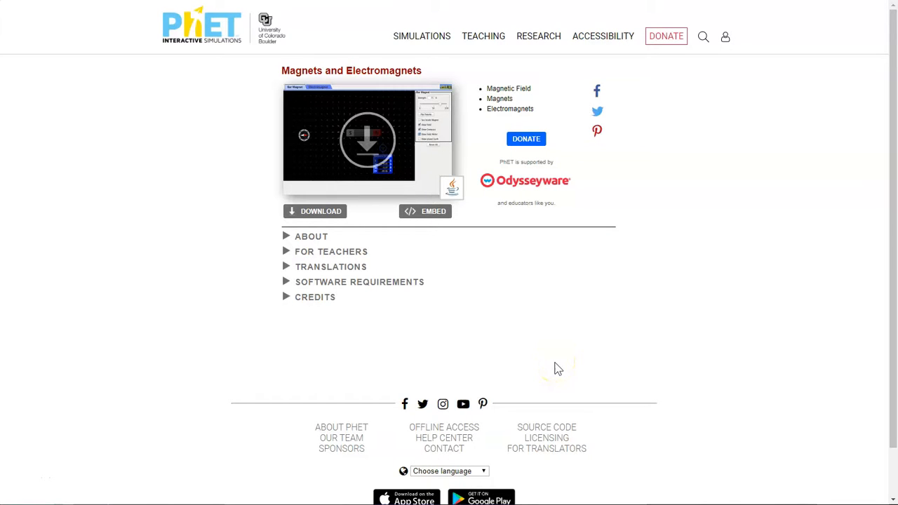
{"action": "mouse_move", "coordinate": [375, 147]}
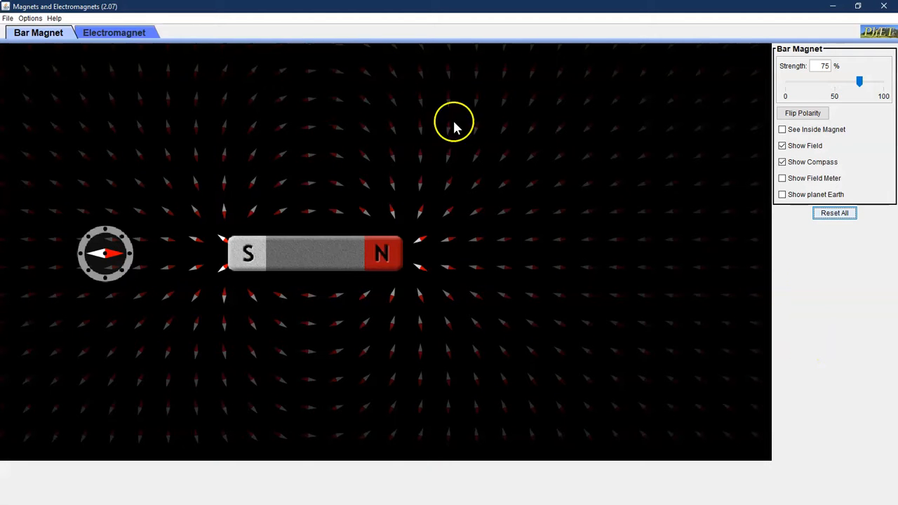
{"action": "mouse_move", "coordinate": [875, 351]}
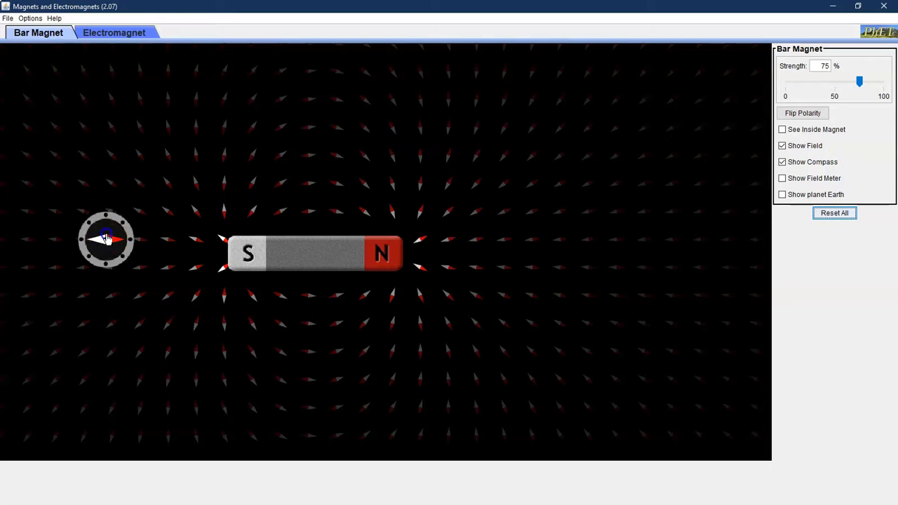
Drag the compass below the magnet, move the magnet around, then place it beside the compass
{"action": "left_click_drag", "start_coordinate": [105, 239], "coordinate": [344, 357]}
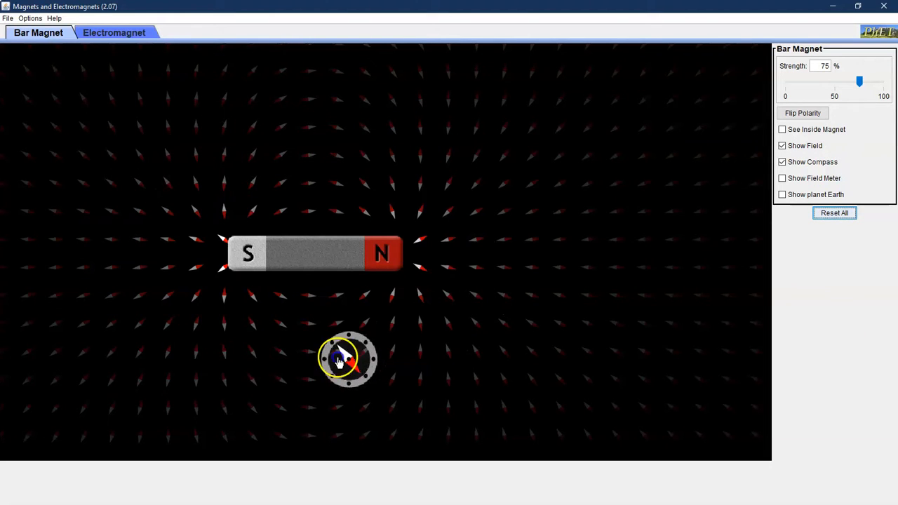
{"action": "left_click_drag", "start_coordinate": [348, 359], "coordinate": [100, 249]}
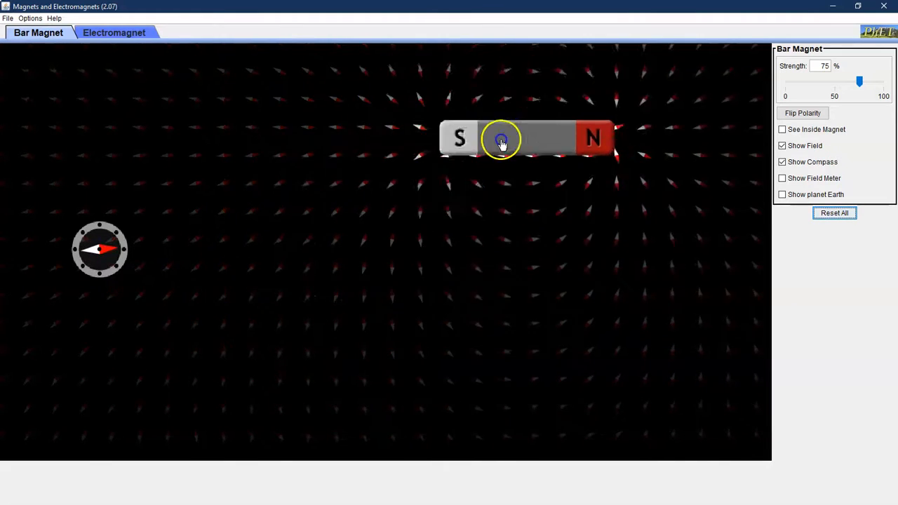
{"action": "left_click_drag", "start_coordinate": [502, 138], "coordinate": [574, 241]}
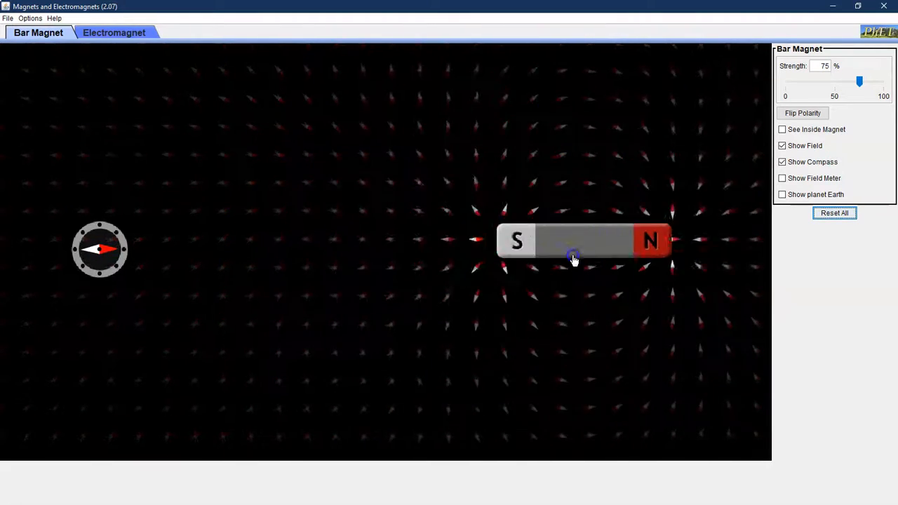
{"action": "left_click_drag", "start_coordinate": [574, 240], "coordinate": [490, 352]}
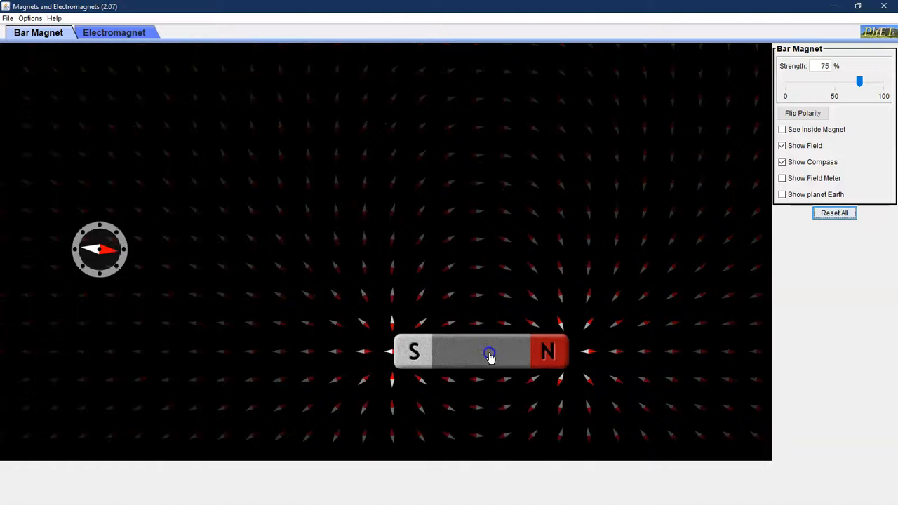
{"action": "left_click_drag", "start_coordinate": [490, 352], "coordinate": [375, 320]}
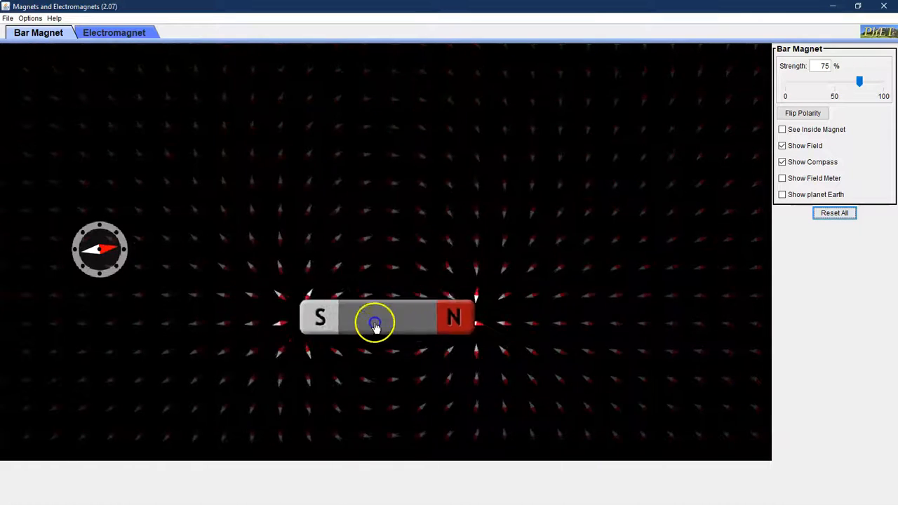
{"action": "left_click_drag", "start_coordinate": [376, 322], "coordinate": [360, 243]}
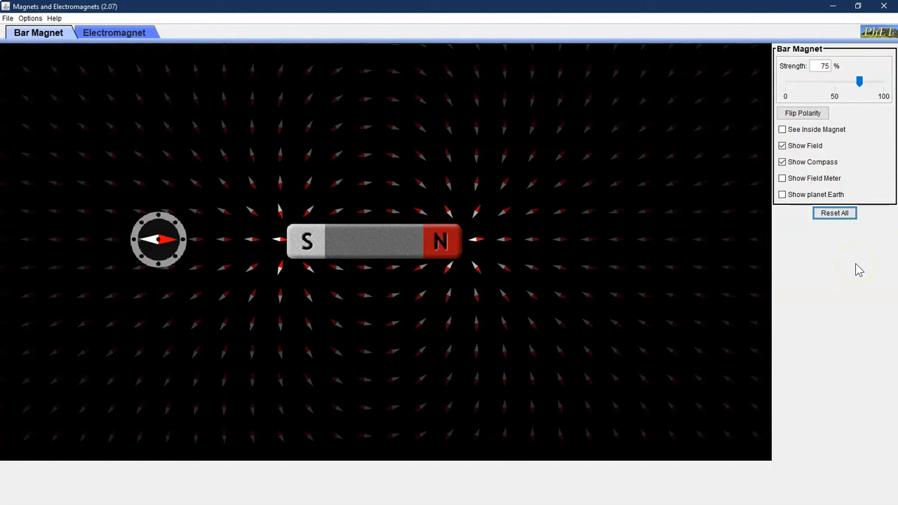
{"action": "mouse_move", "coordinate": [857, 86]}
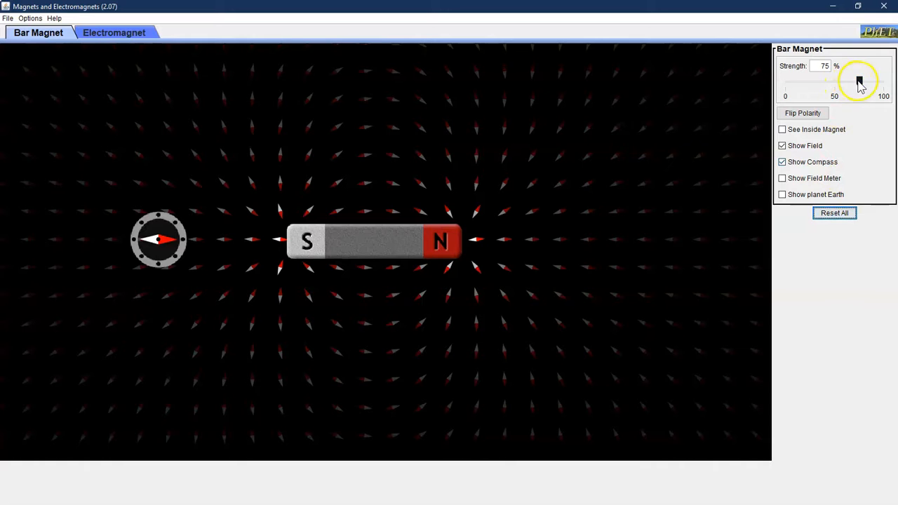
Lower the bar magnet strength to 35%, then raise it to 86%
{"action": "left_click_drag", "start_coordinate": [859, 84], "coordinate": [819, 86]}
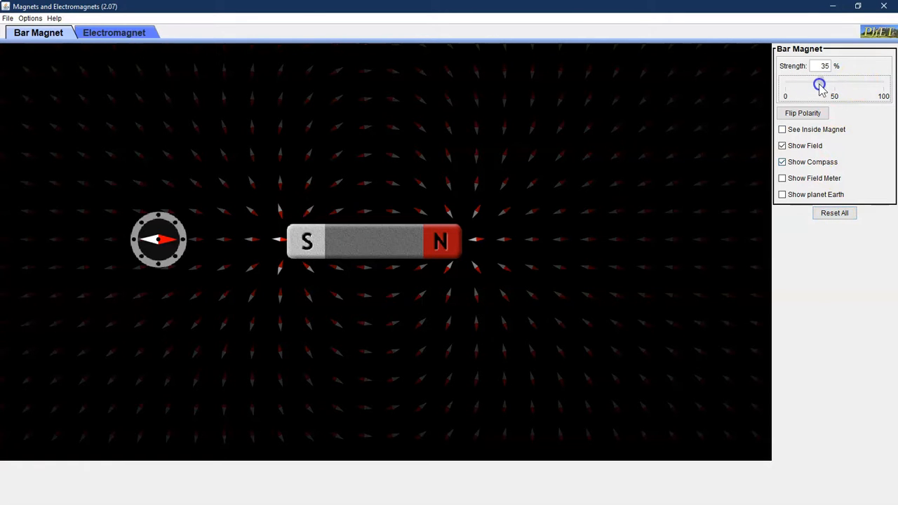
{"action": "left_click_drag", "start_coordinate": [820, 85], "coordinate": [870, 85]}
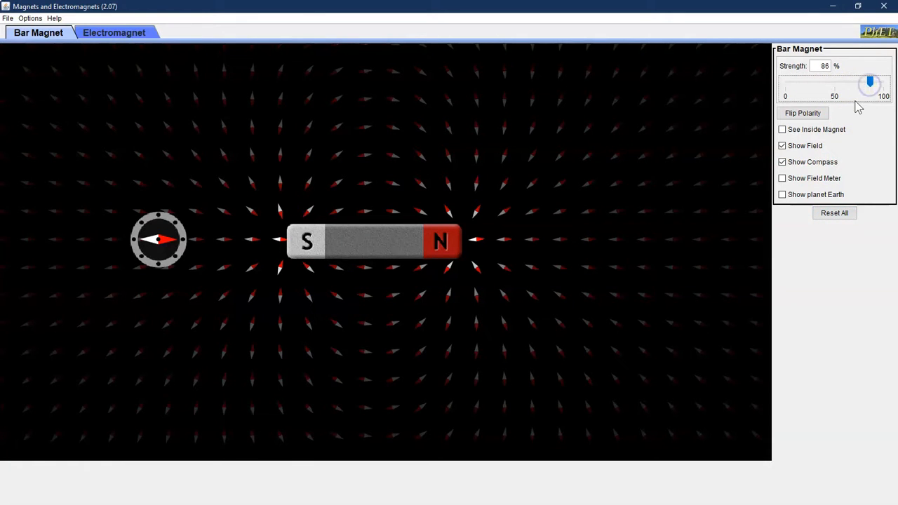
{"action": "mouse_move", "coordinate": [121, 40]}
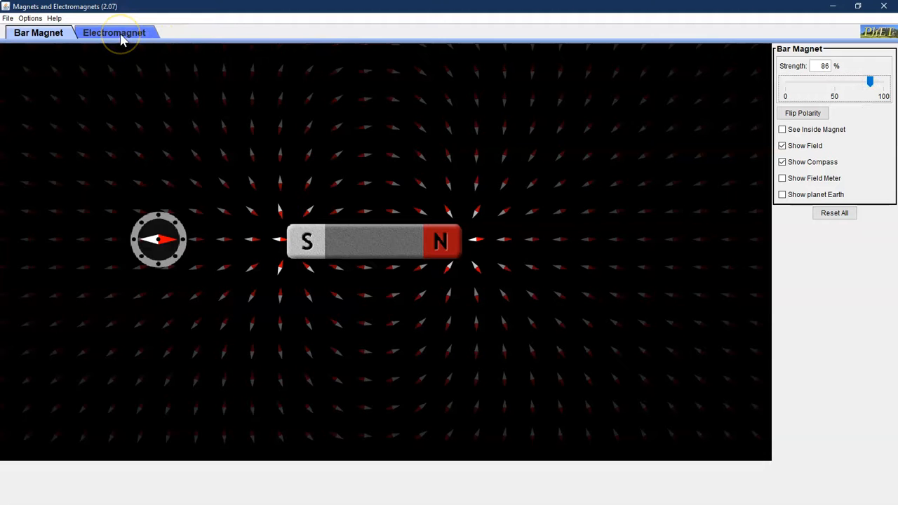
Open the Electromagnet tab and change the coil from 4 loops to 2 and back to 4
{"action": "left_click", "coordinate": [117, 32]}
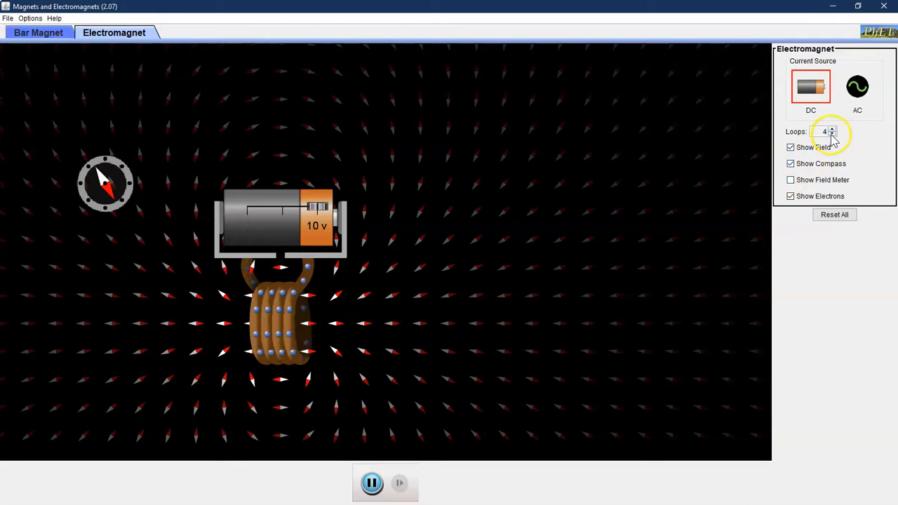
{"action": "left_click", "coordinate": [834, 136]}
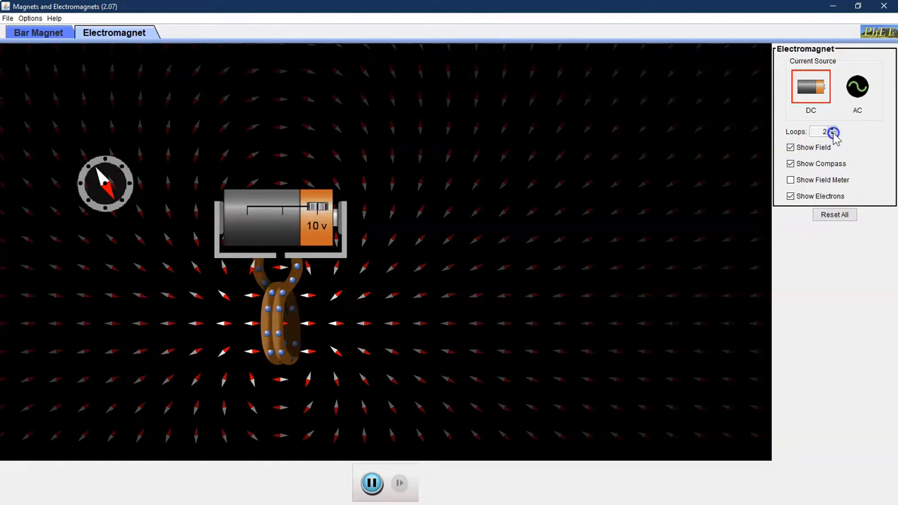
{"action": "left_click", "coordinate": [835, 130]}
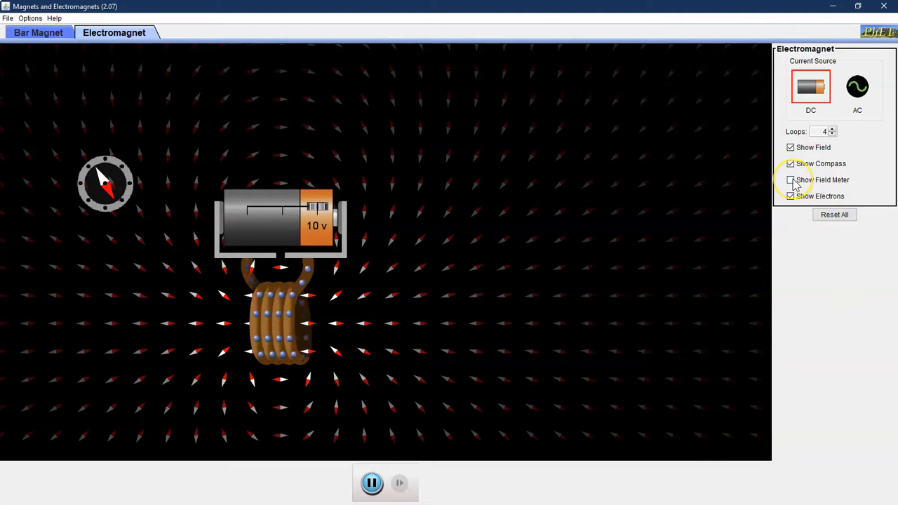
Show the field meter and place it inside the coil, reading 300 G
{"action": "left_click", "coordinate": [790, 179]}
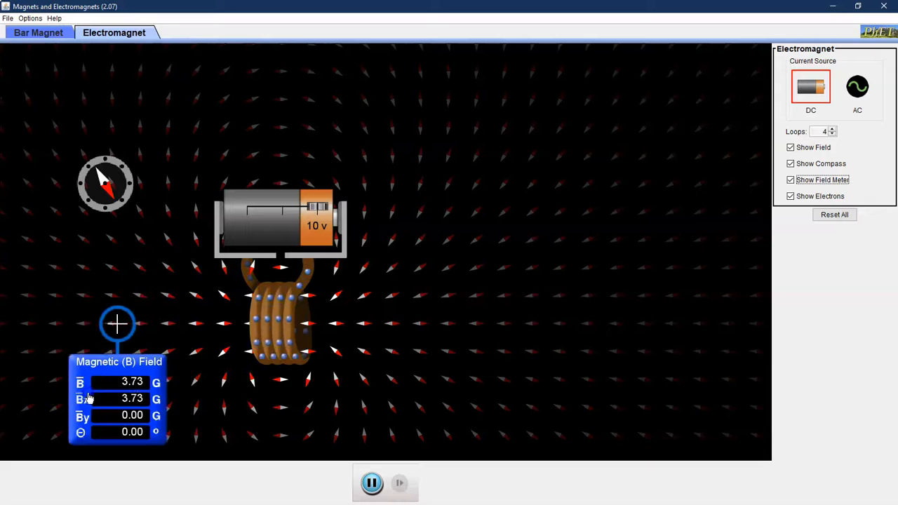
{"action": "left_click_drag", "start_coordinate": [117, 324], "coordinate": [280, 324]}
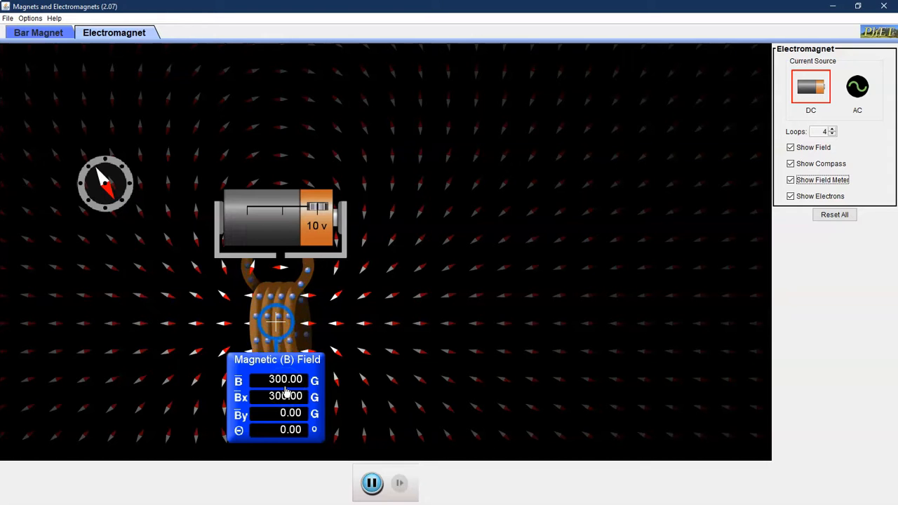
{"action": "mouse_move", "coordinate": [28, 225]}
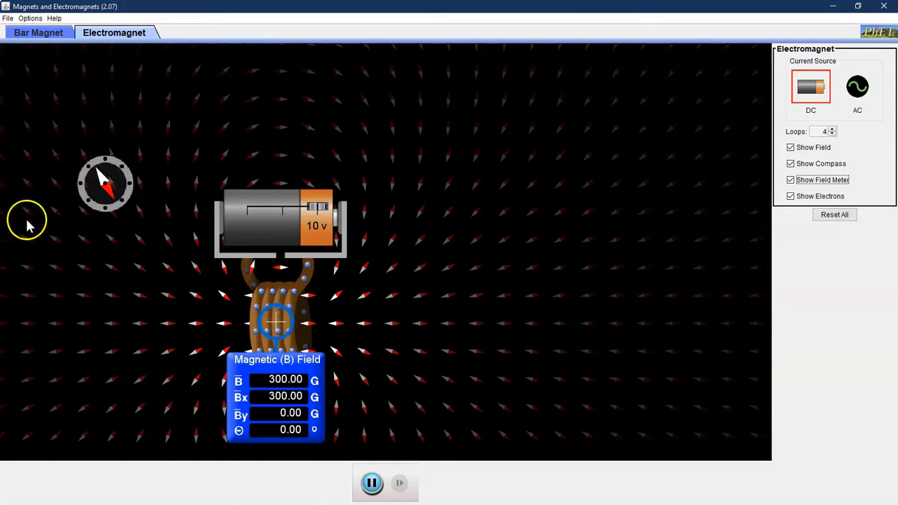
{"action": "mouse_move", "coordinate": [619, 281]}
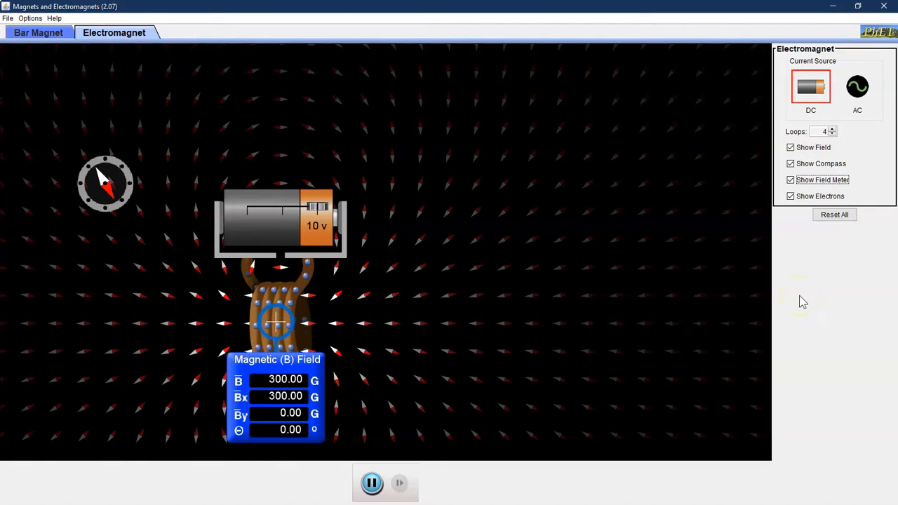
{"action": "mouse_move", "coordinate": [821, 284]}
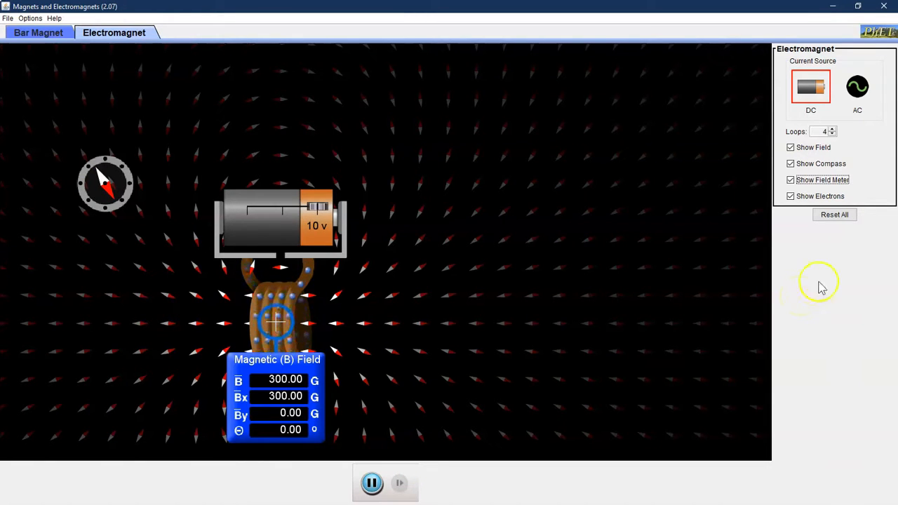